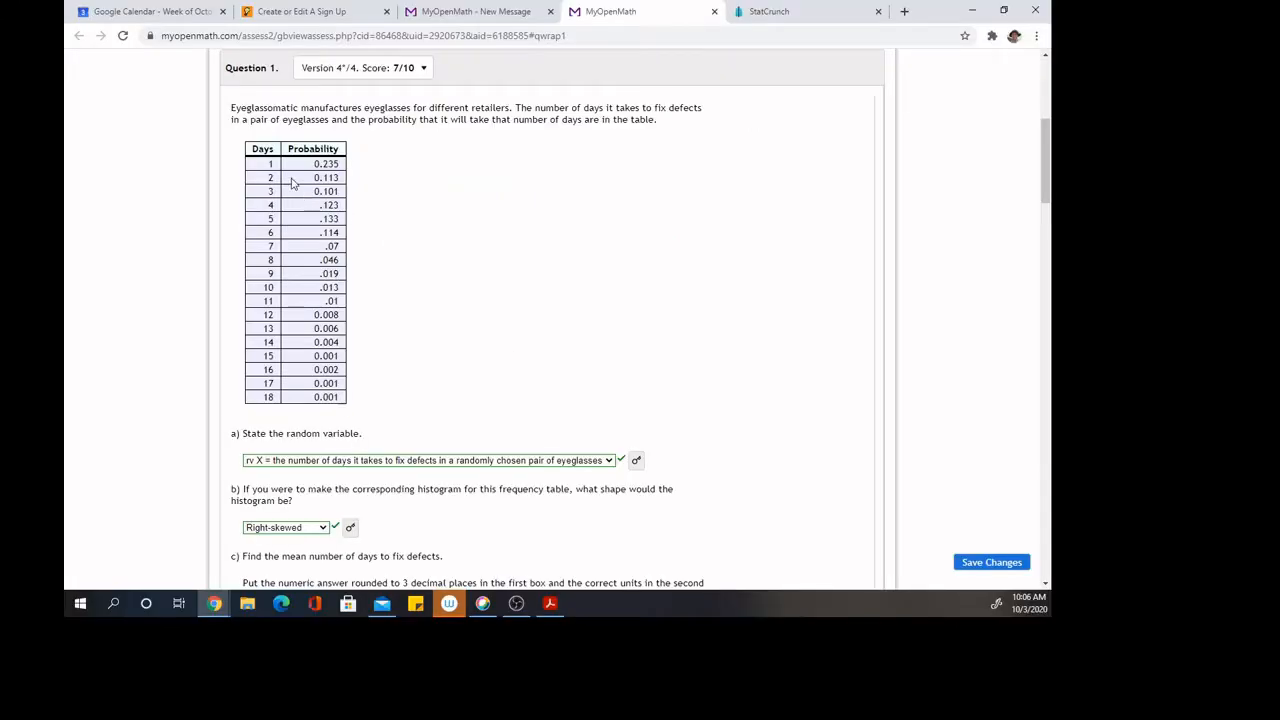
pyautogui.moveTo(266, 160)
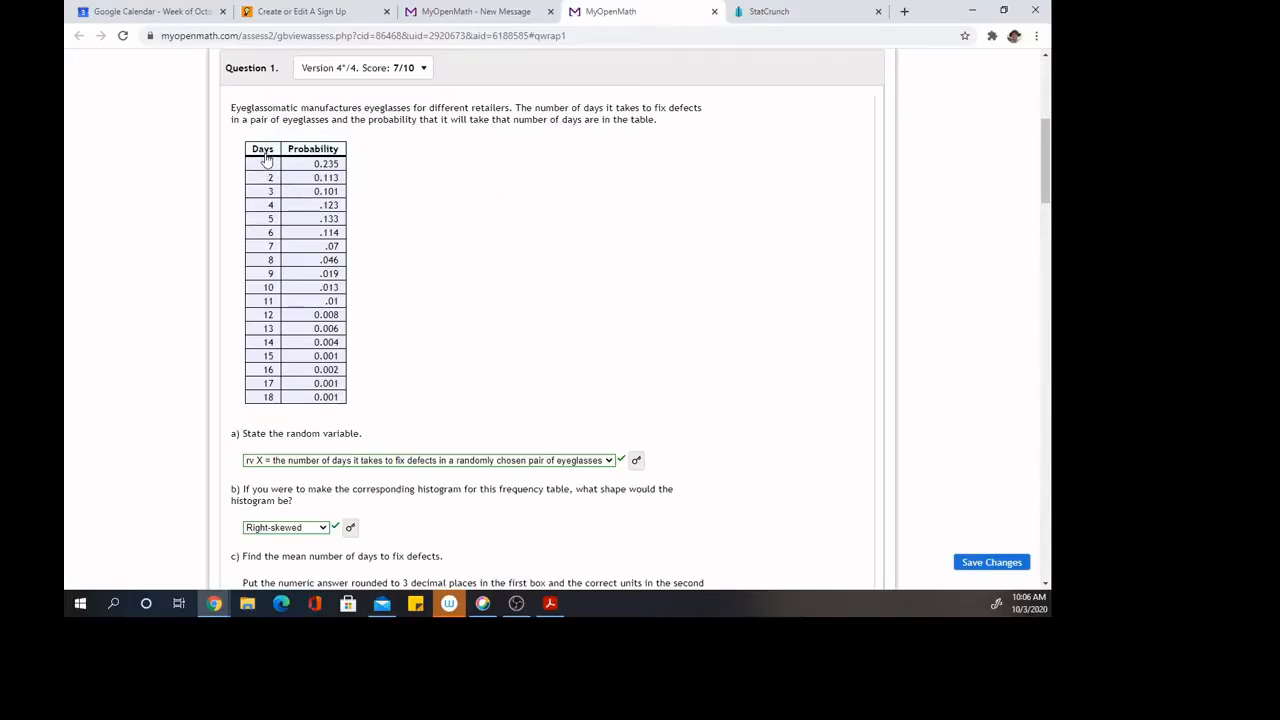
pyautogui.moveTo(268, 412)
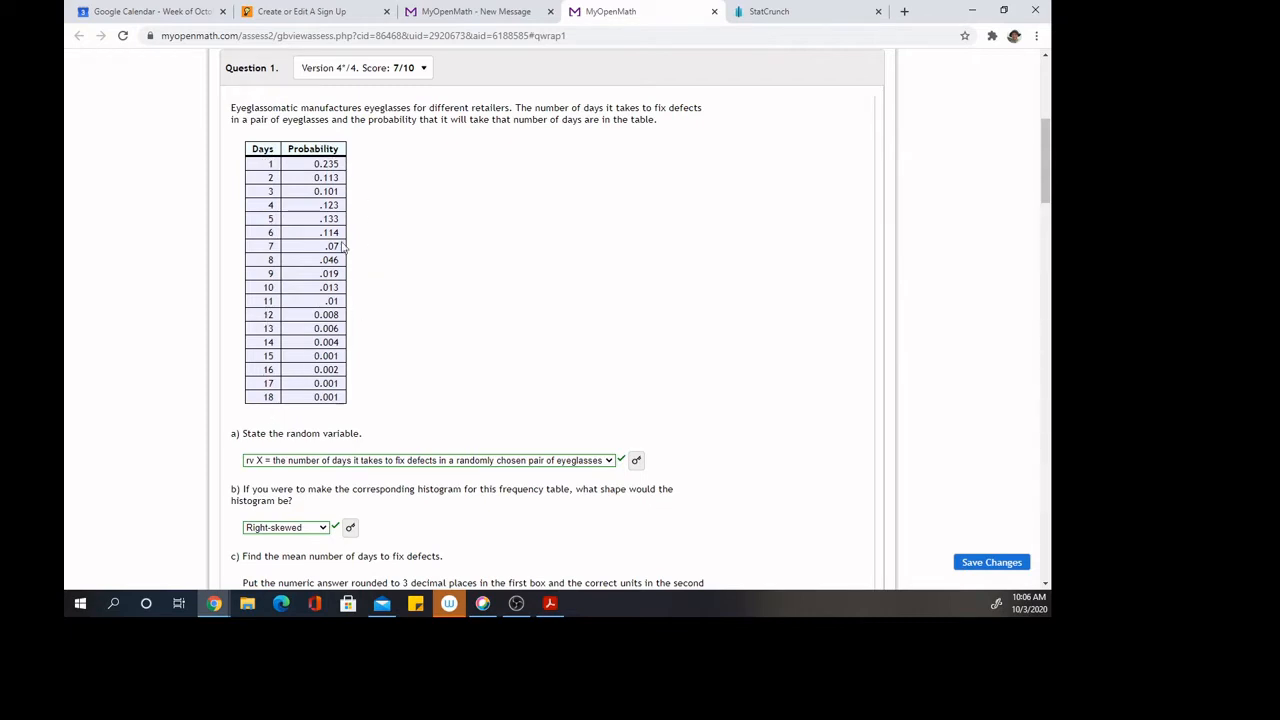
pyautogui.moveTo(503, 371)
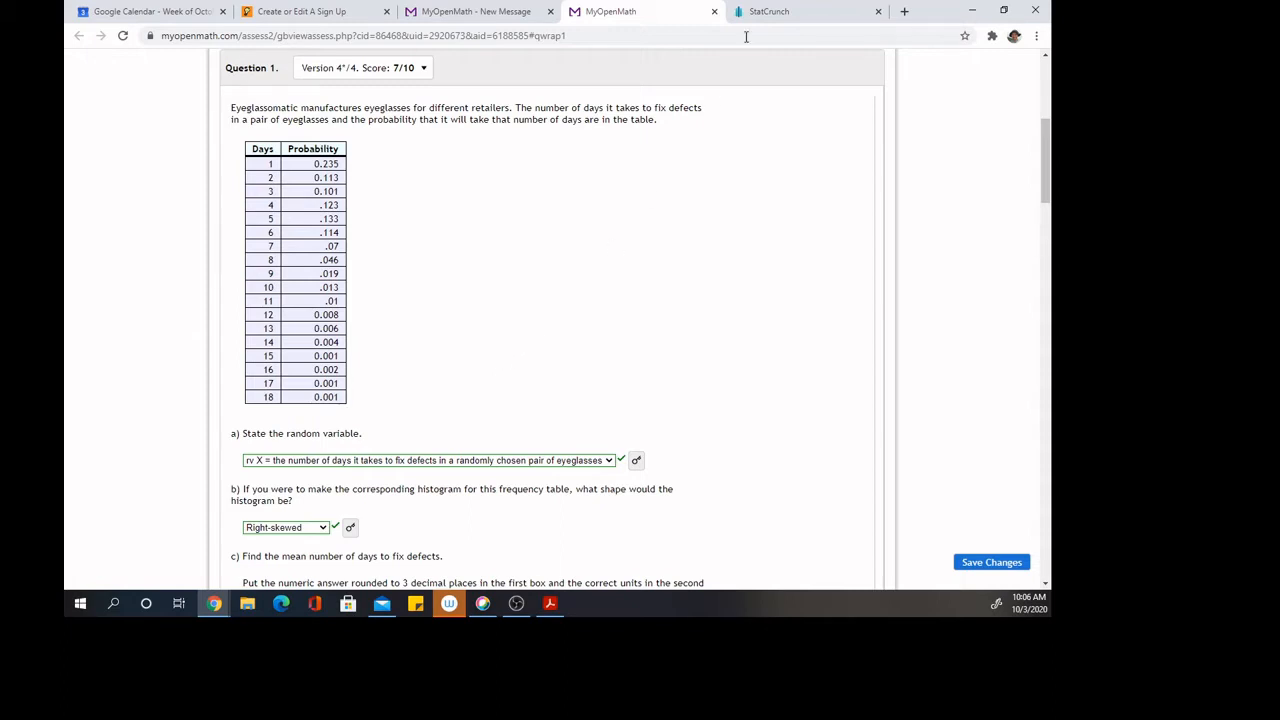
pyautogui.moveTo(266, 167)
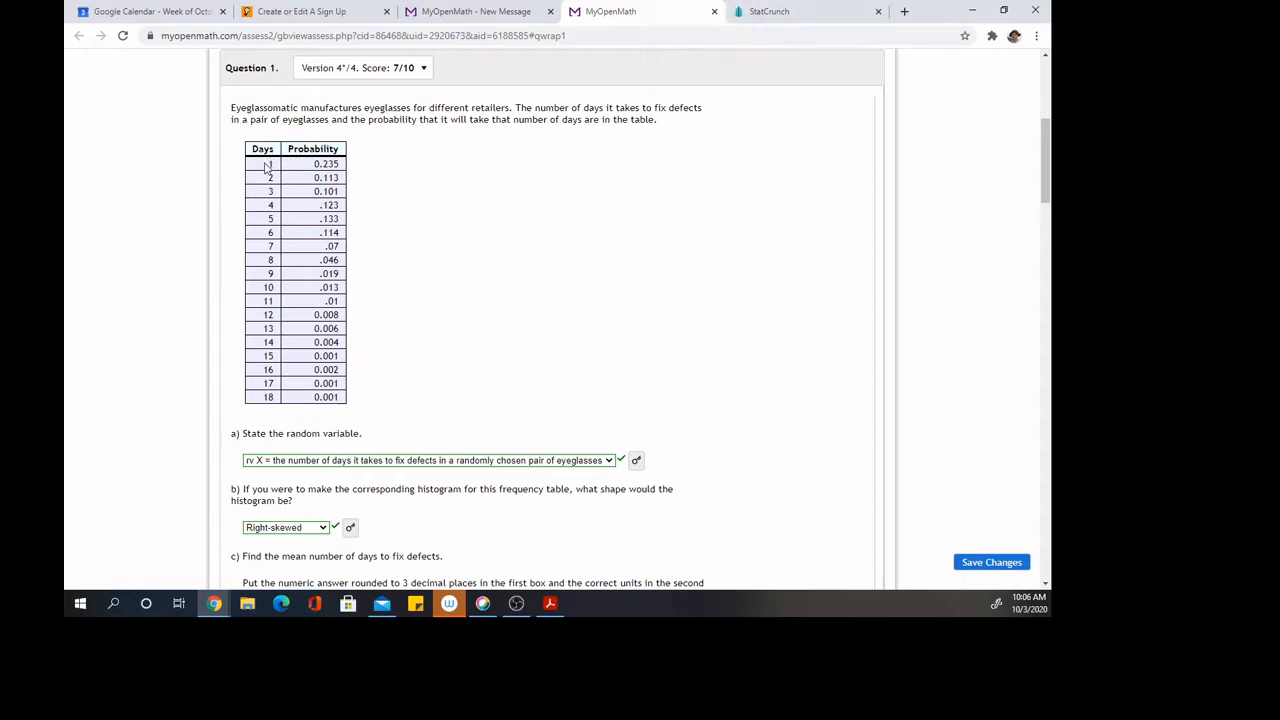
# Highlight the whole Days and Probability table, from the Days header to 0.001.
pyautogui.moveTo(266, 164); pyautogui.dragTo(340, 397)
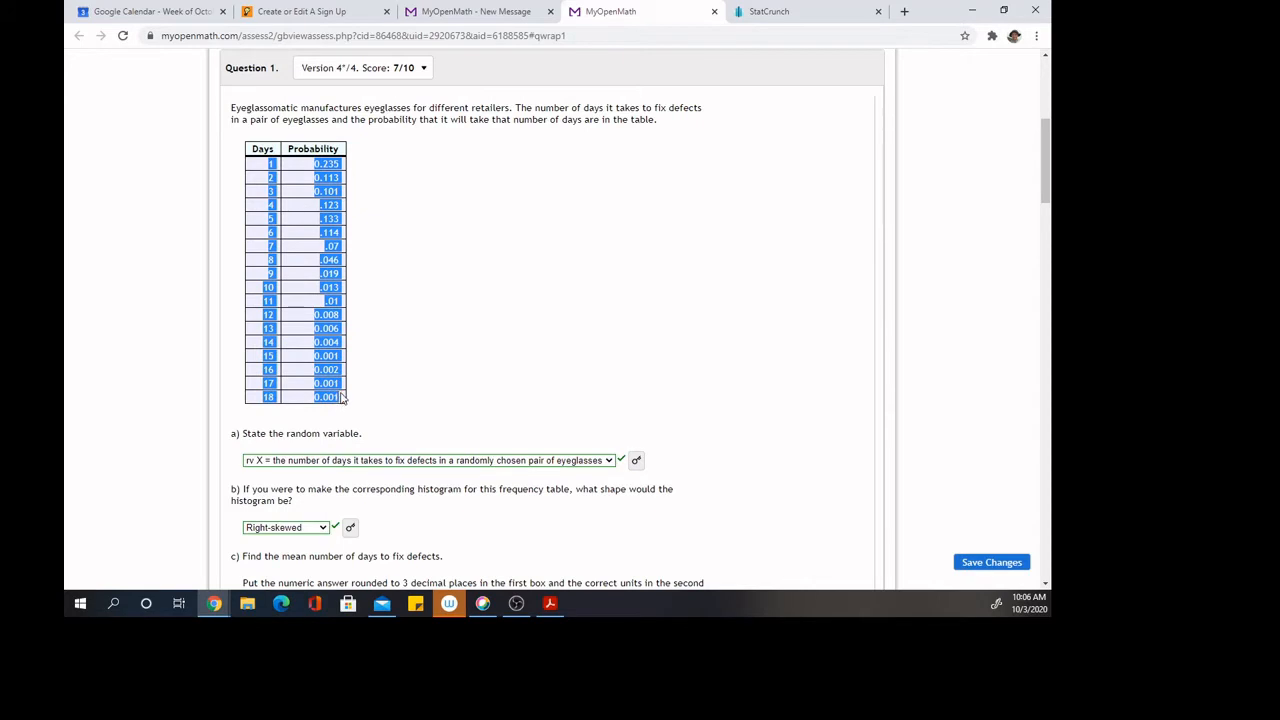
# Switch to StatCrunch and open it with a blank data table.
pyautogui.click(805, 11)
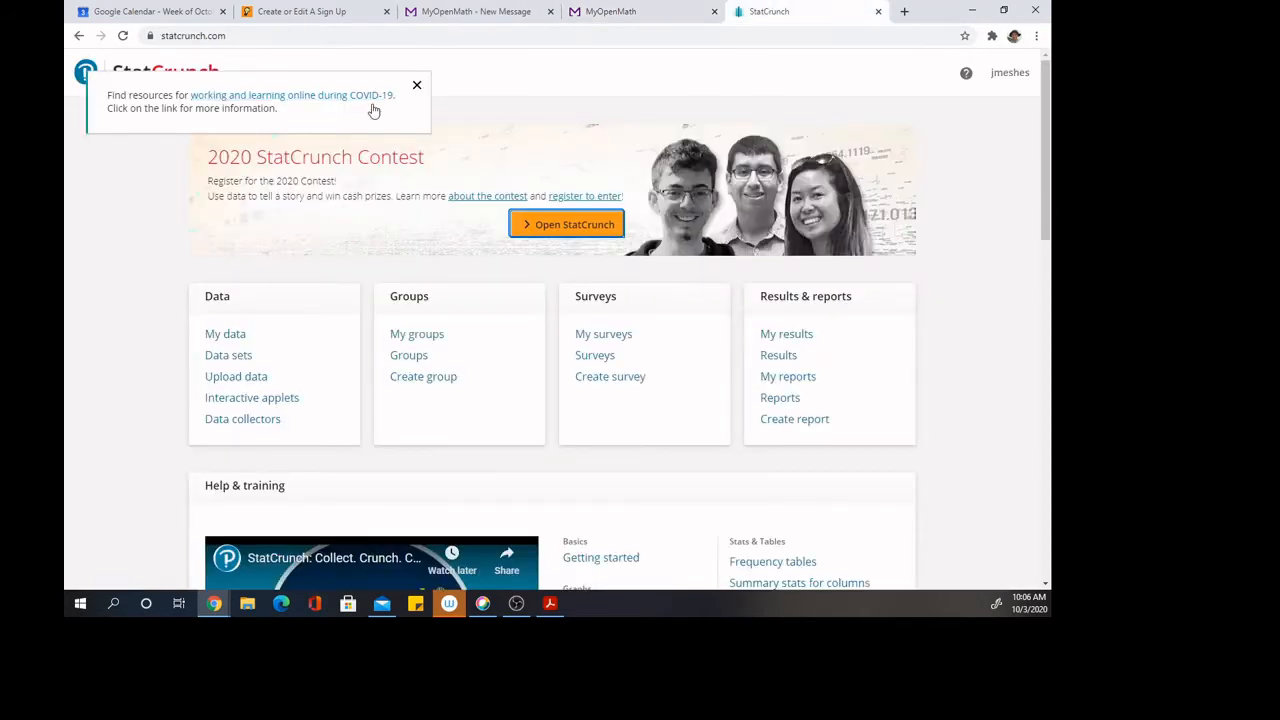
pyautogui.click(567, 223)
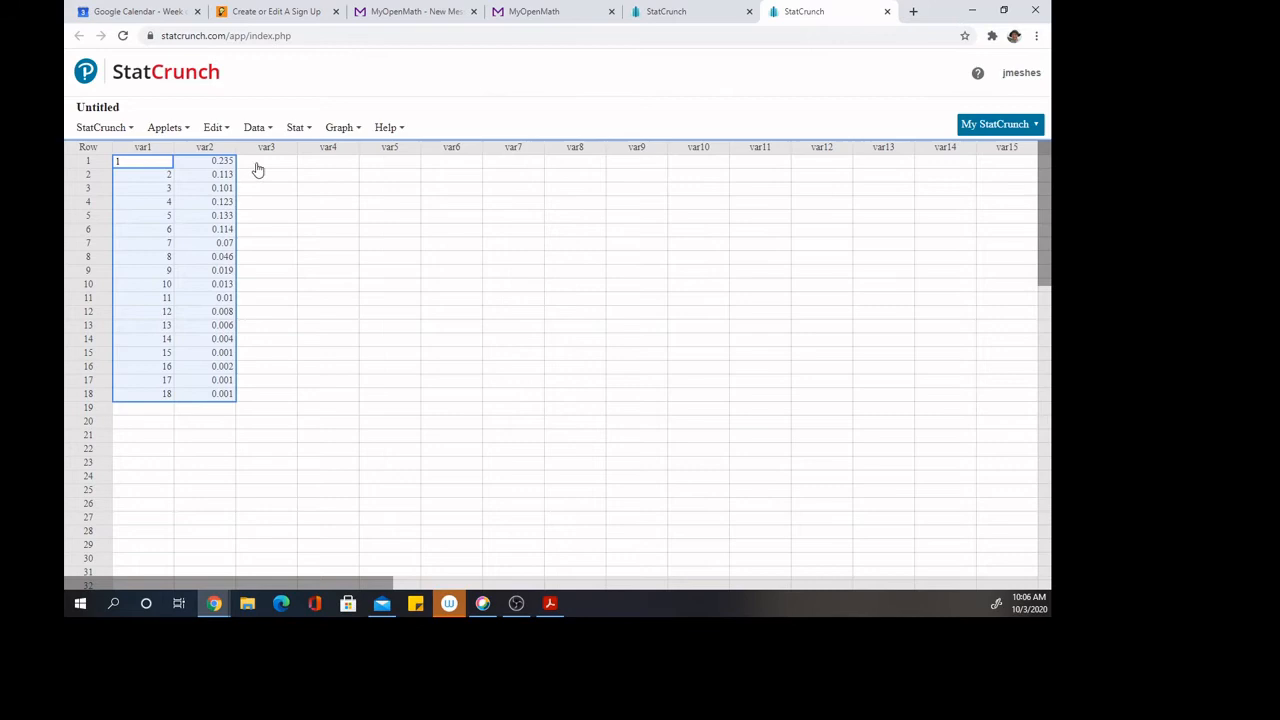
# Enter the count 235 and the following counts into var3 from row 1.
pyautogui.click(266, 160)
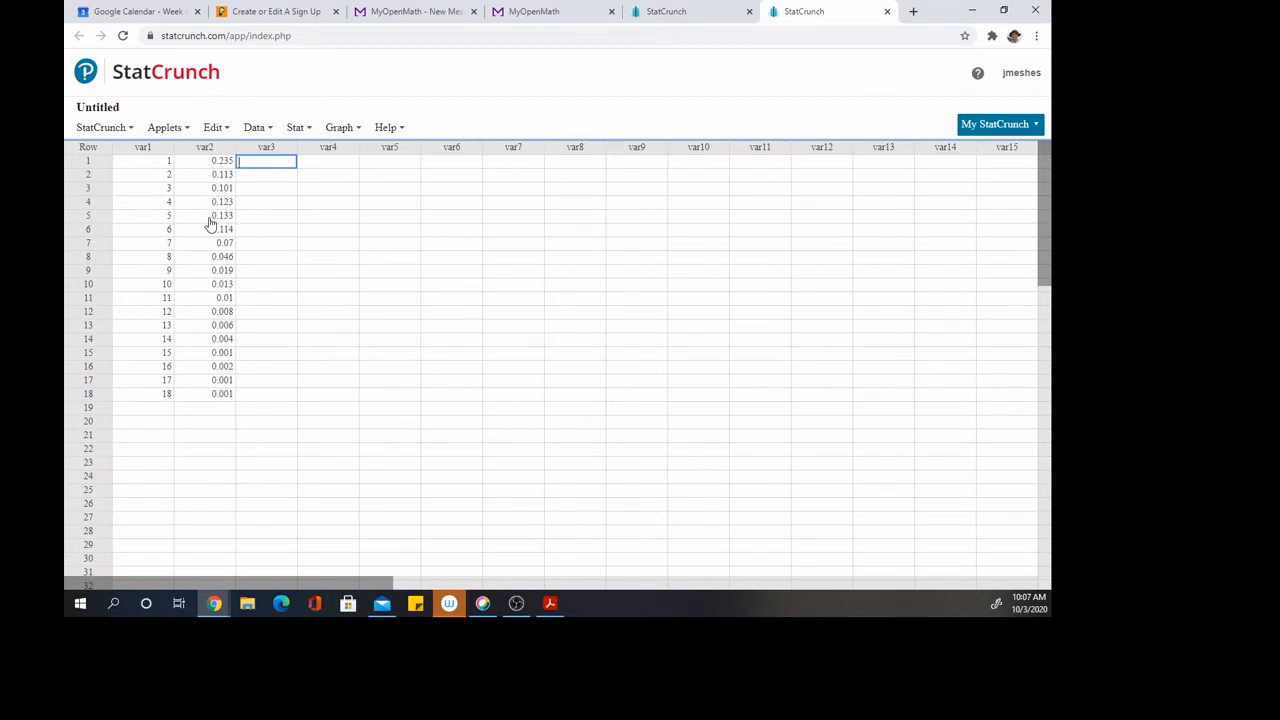
pyautogui.moveTo(267, 454)
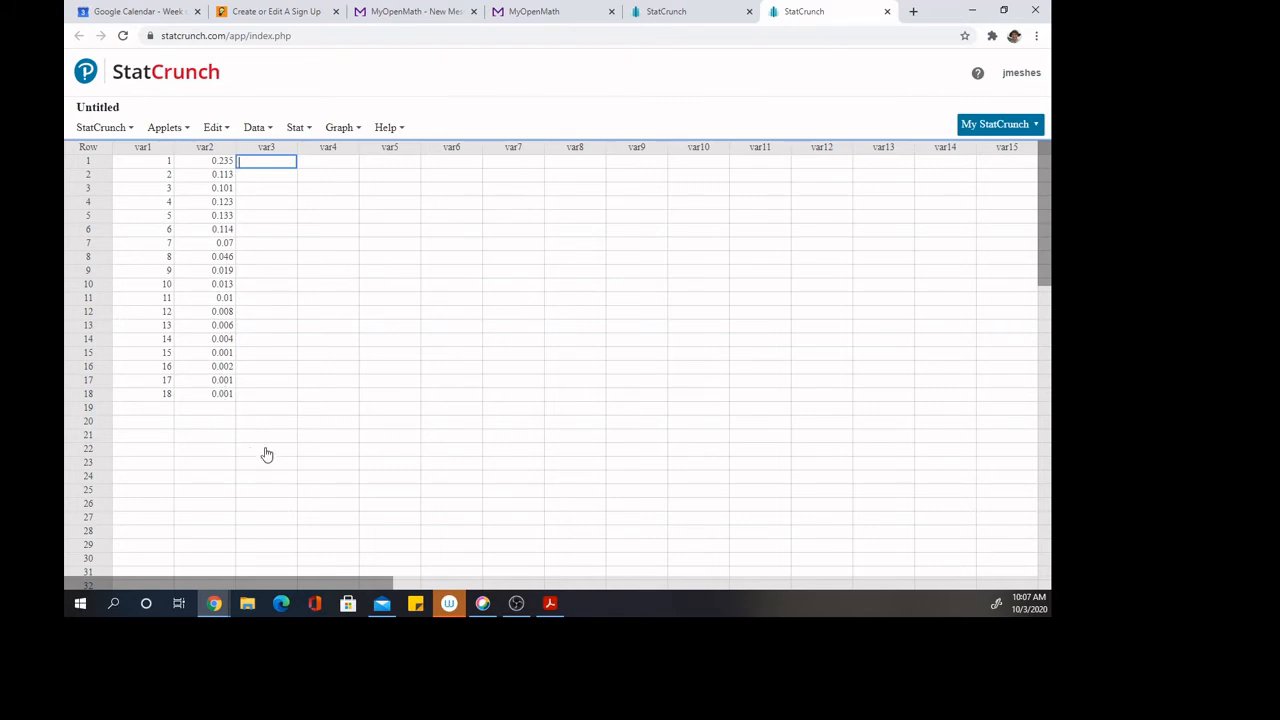
pyautogui.write('235')
pyautogui.click(266, 229)
pyautogui.write('114')
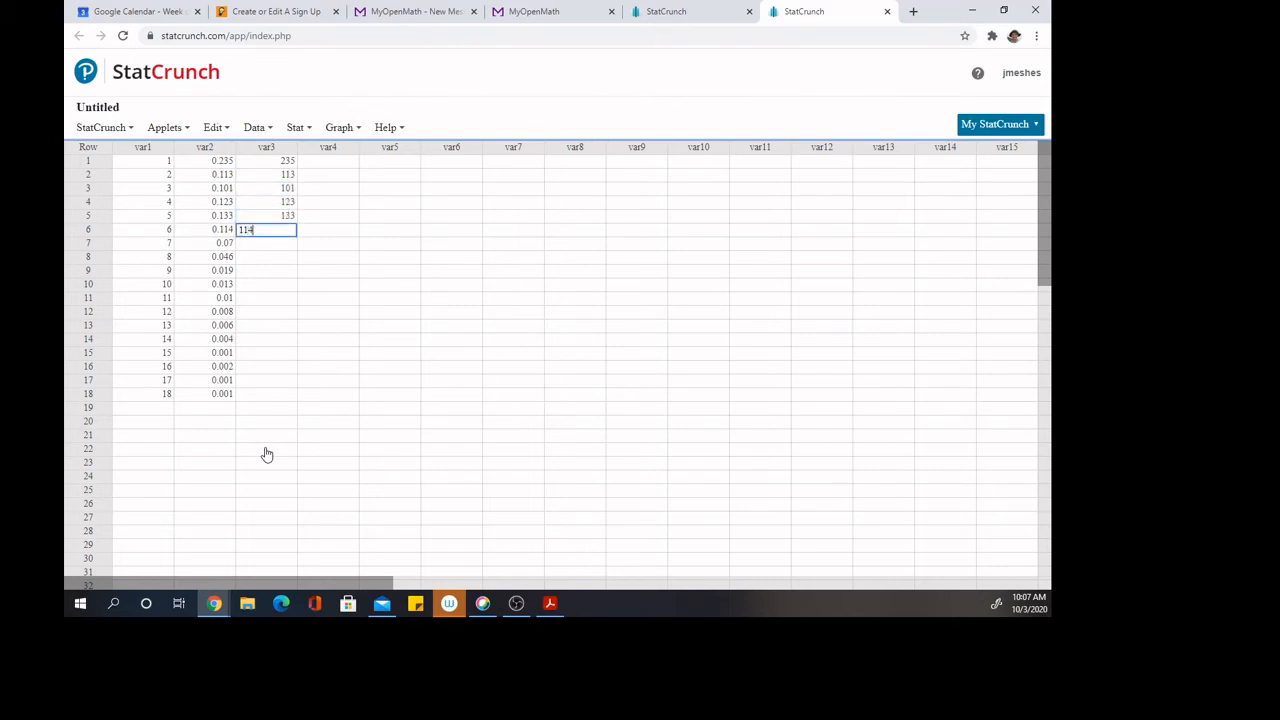
# Choose Summary Stats for grouped/binned data from the Stat menu.
pyautogui.click(296, 127)
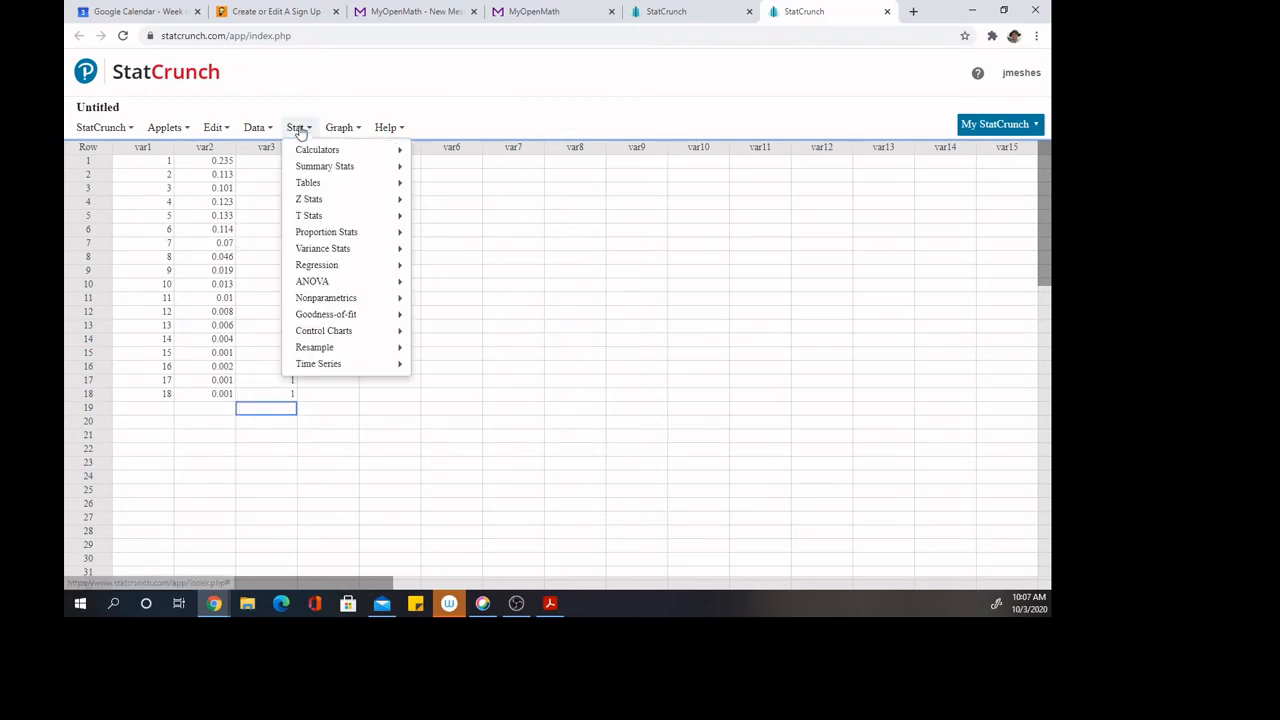
pyautogui.moveTo(324, 166)
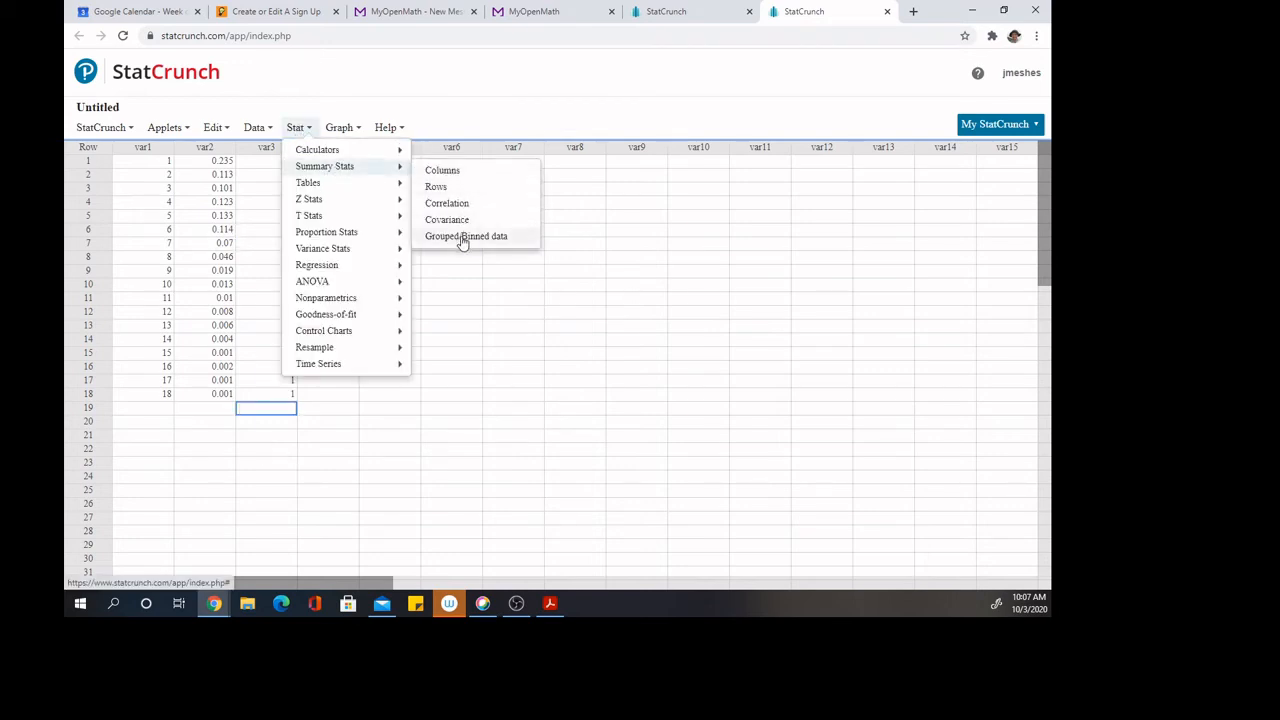
pyautogui.click(466, 235)
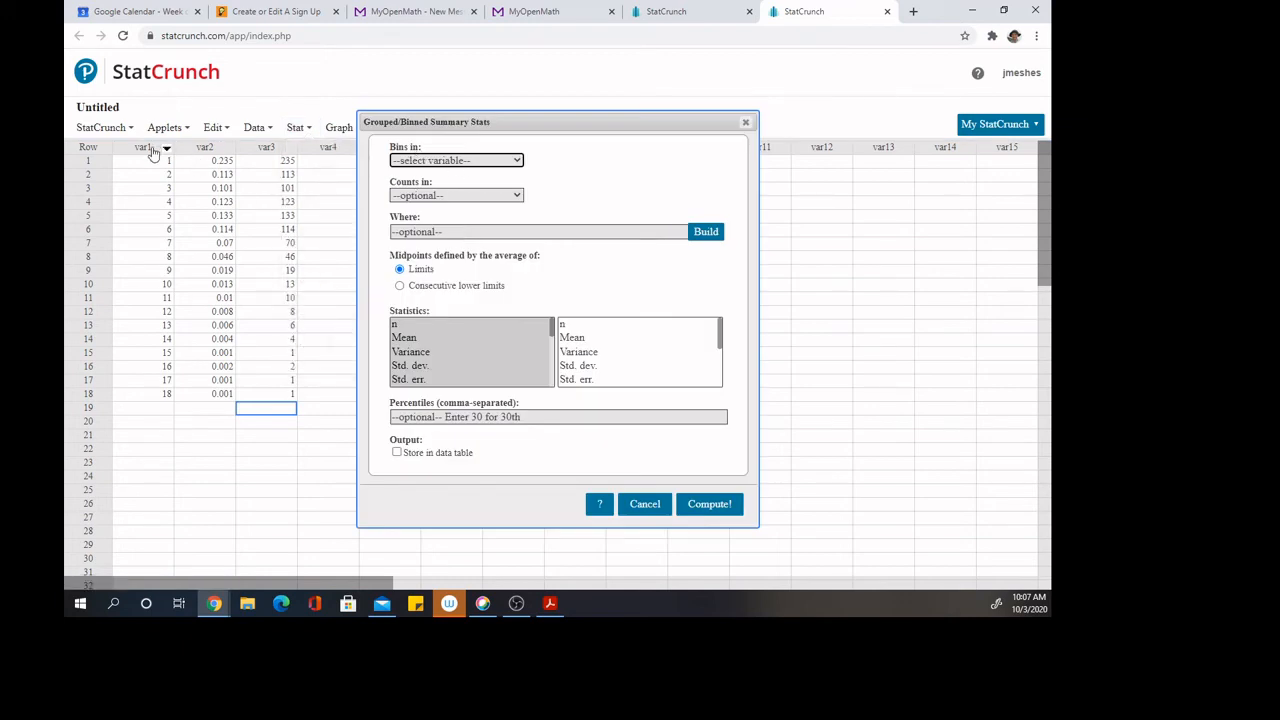
# Use var1 as bins and var3 as counts, then highlight standard deviation 2.8638445.
pyautogui.click(456, 160)
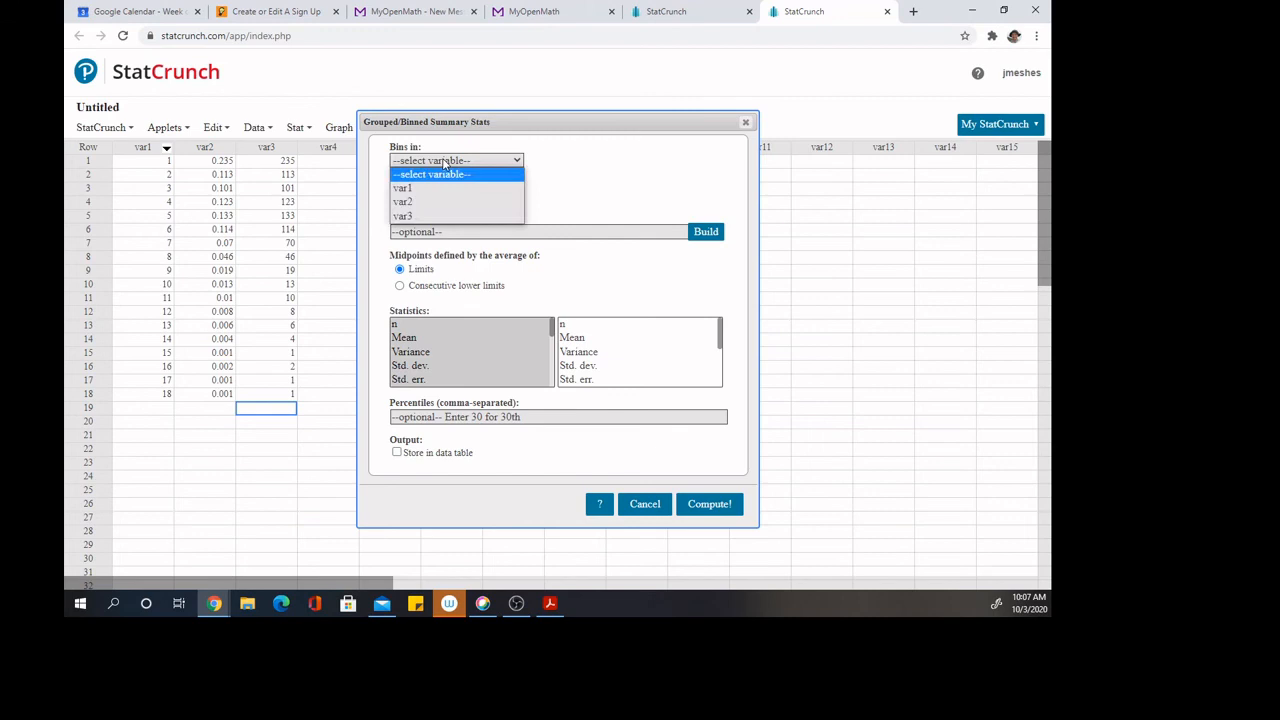
pyautogui.click(402, 188)
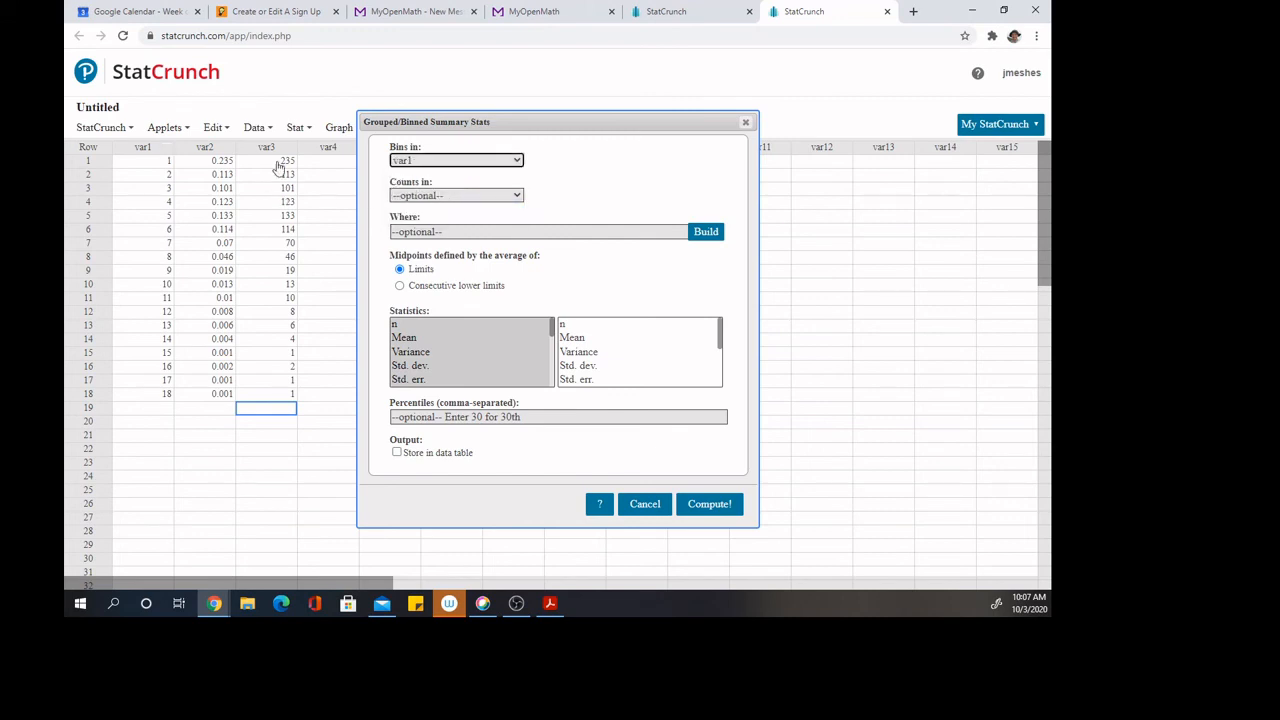
pyautogui.click(456, 195)
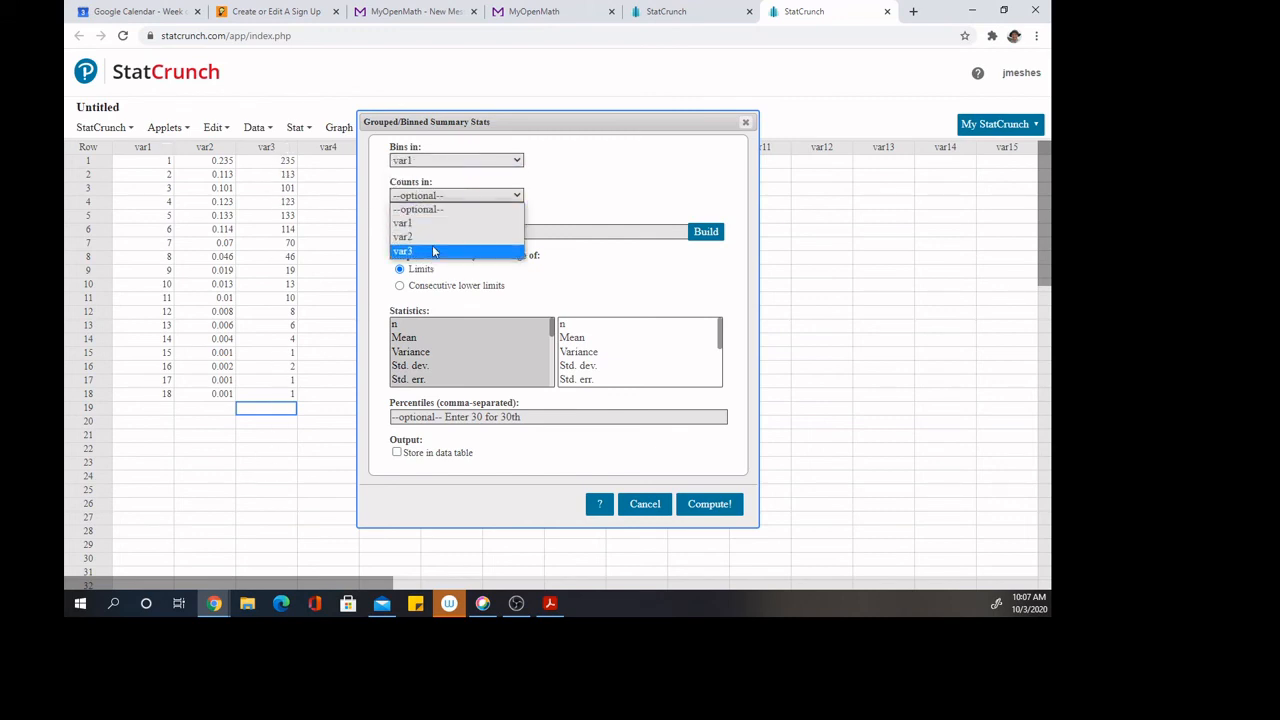
pyautogui.click(402, 251)
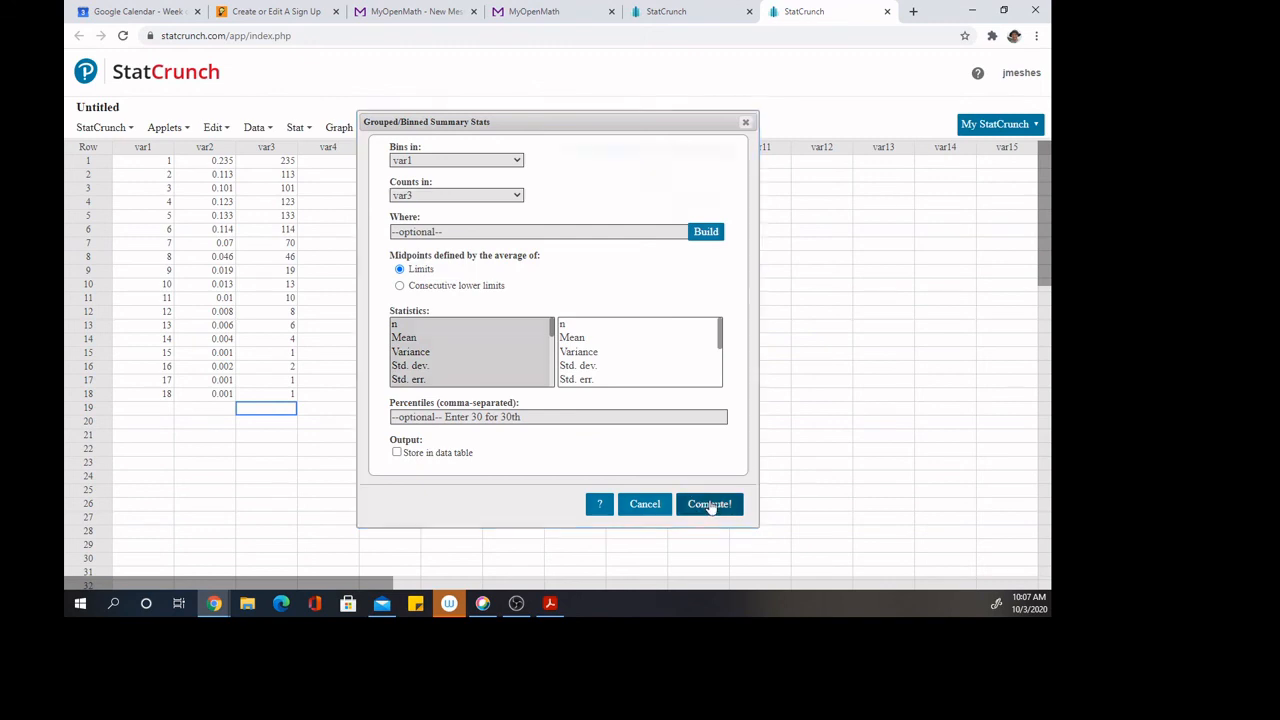
pyautogui.click(710, 504)
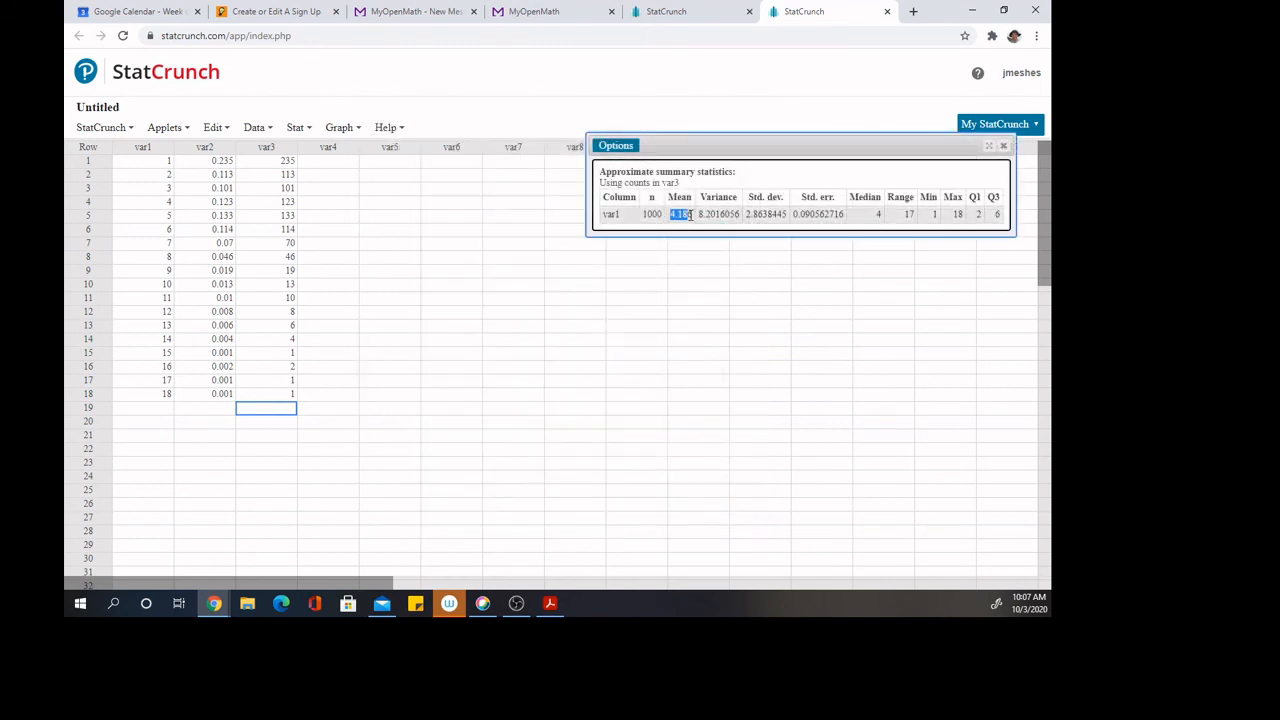
pyautogui.click(765, 214)
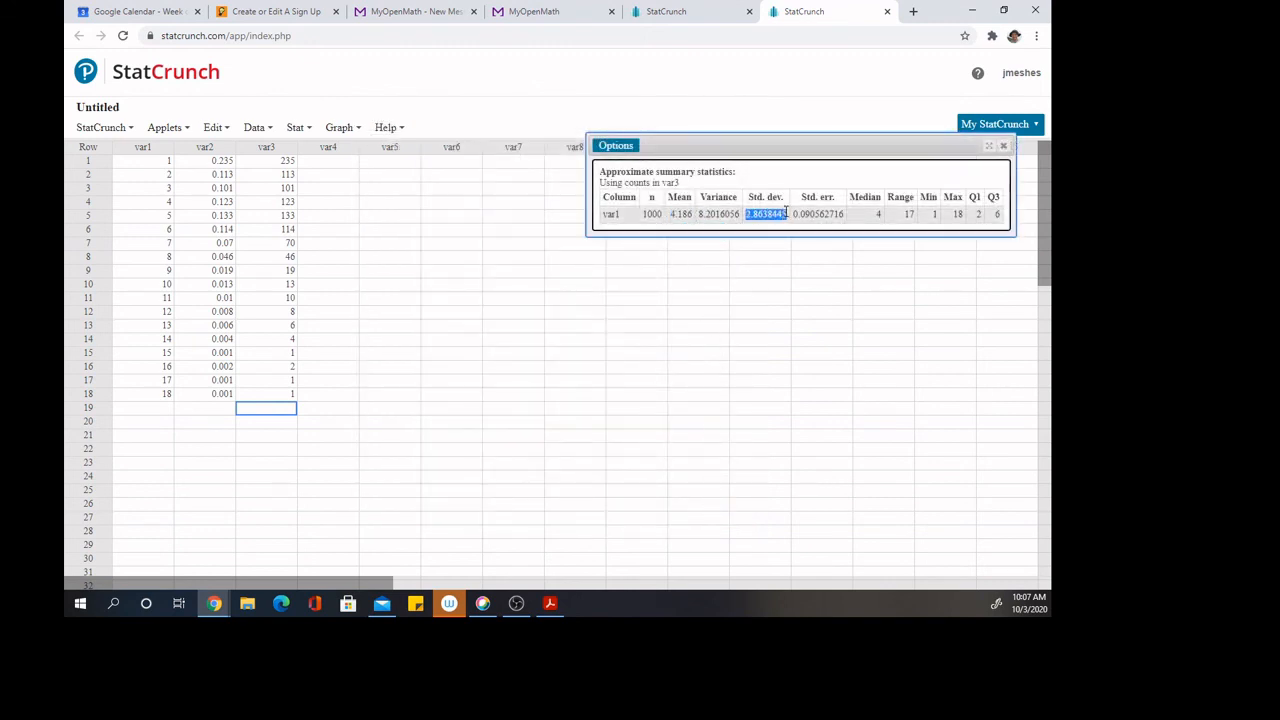